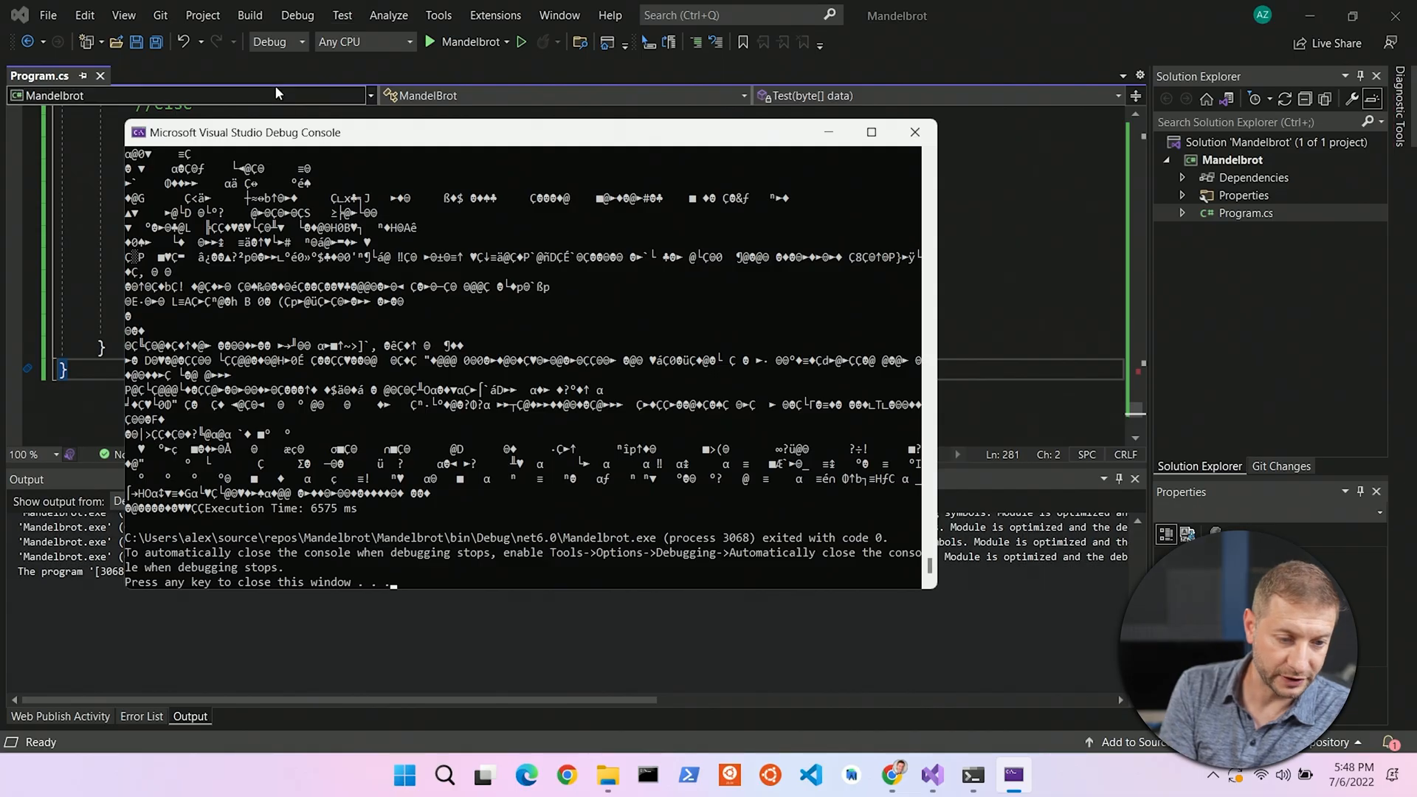
- Set the Mandelbrot project's solution configuration to Release from the toolbar dropdown
left_click(302, 41)
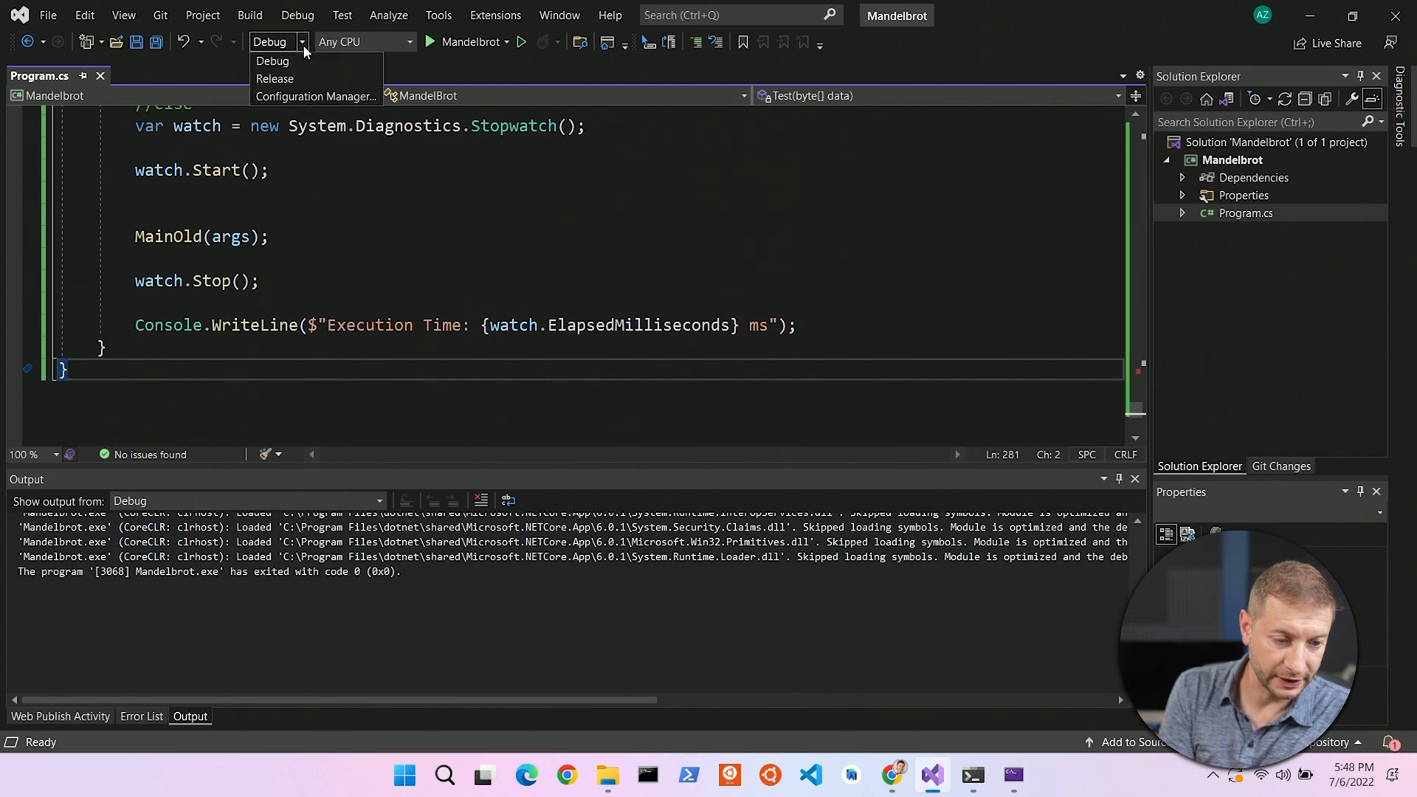
left_click(274, 79)
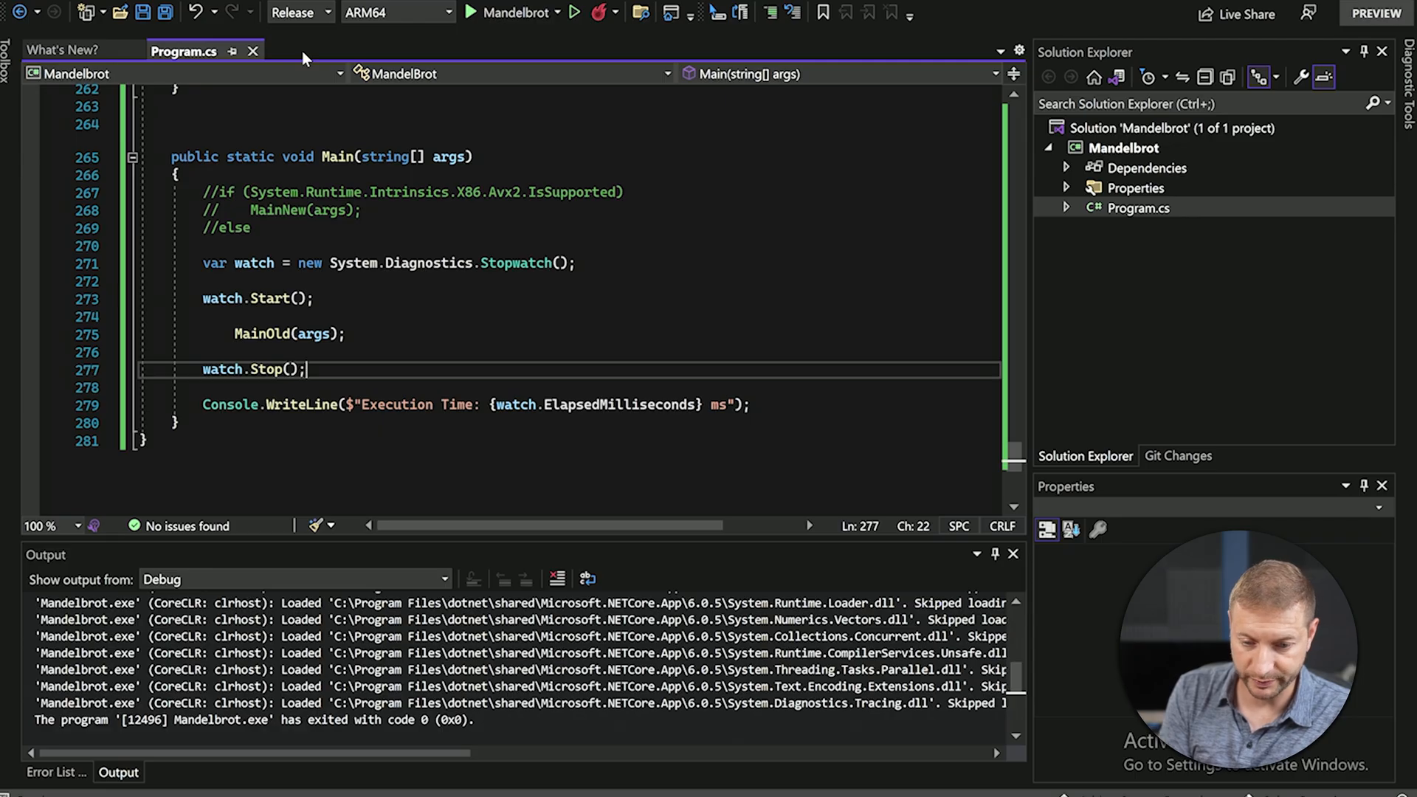